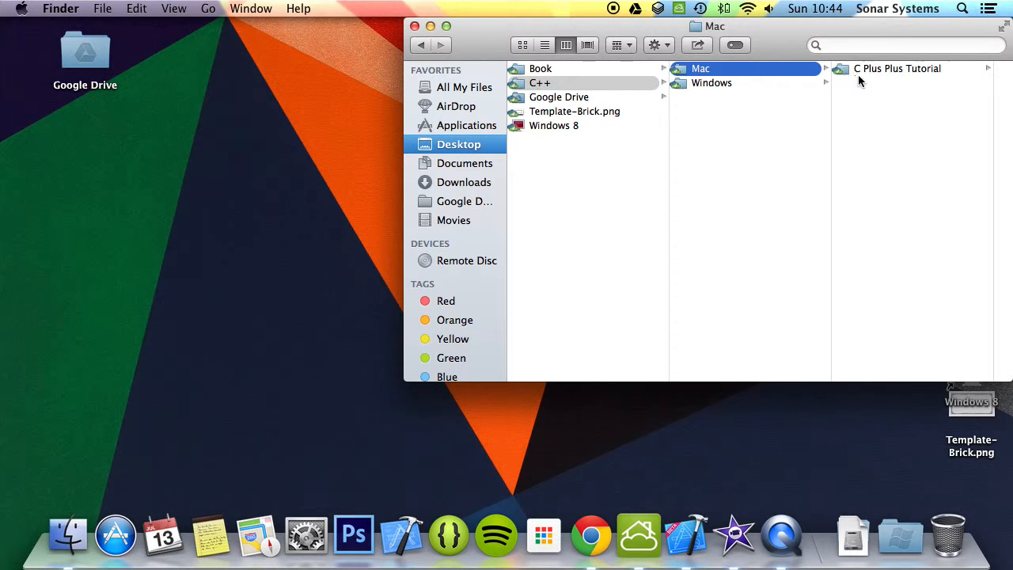
Step: Open the C Plus Plus Tutorial project from Desktop > C++ > Mac in Xcode
double_click(895, 68)
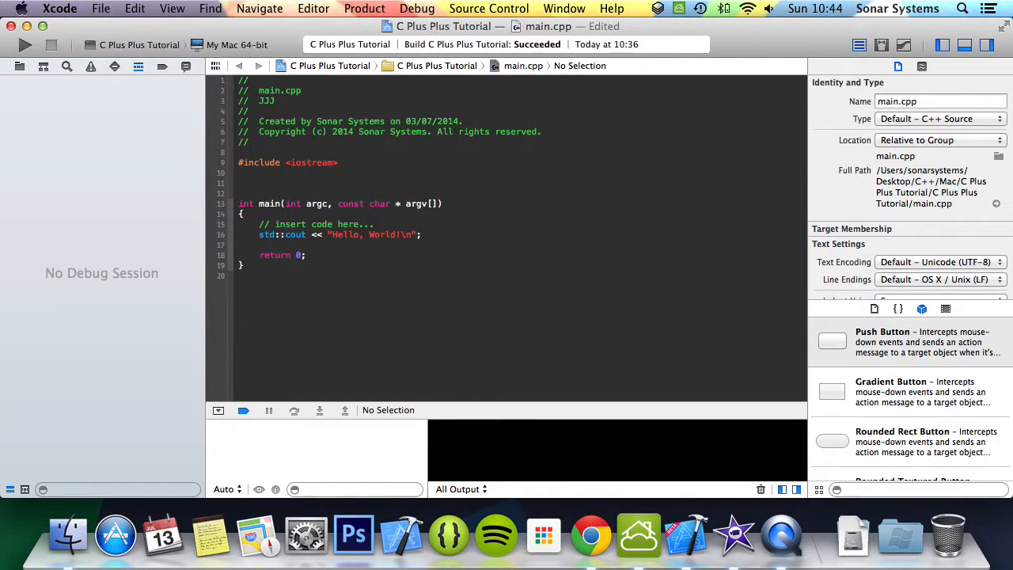
Step: Write class Class1 with public void Method(Class2 cl2) and int b above main
text(class Class1)
text({)
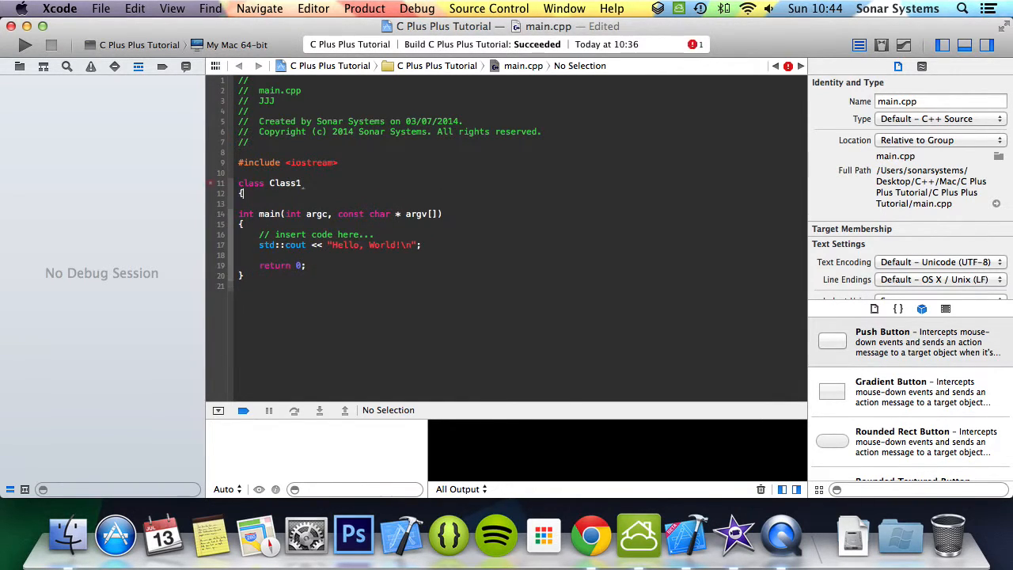
text(public:)
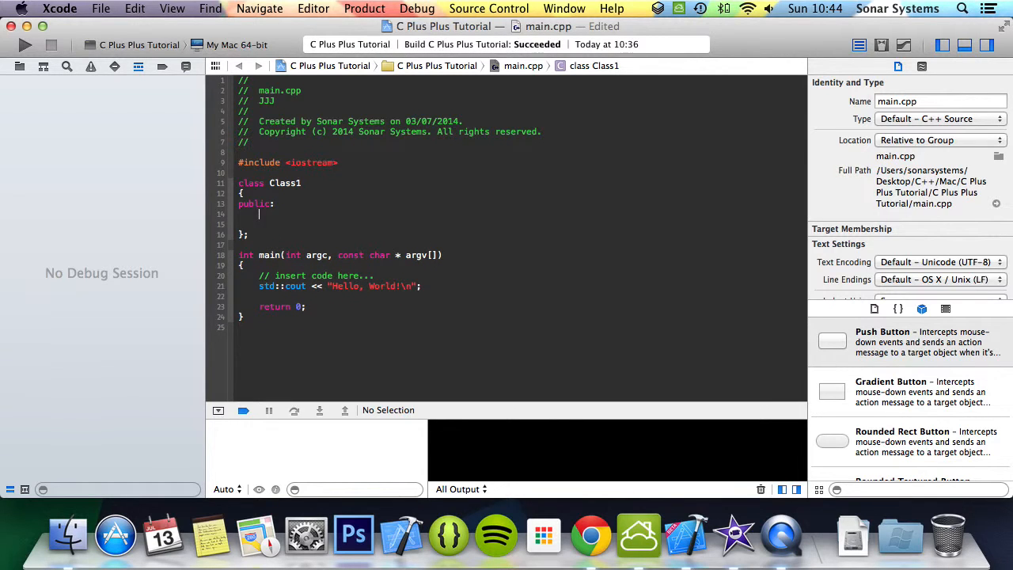
text(void)
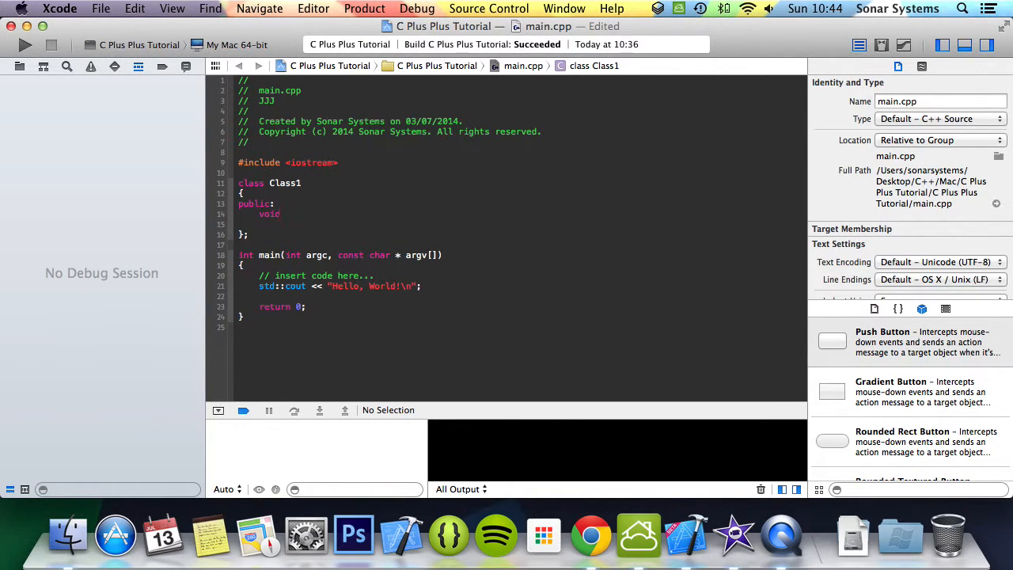
text(Method(Class2 );)
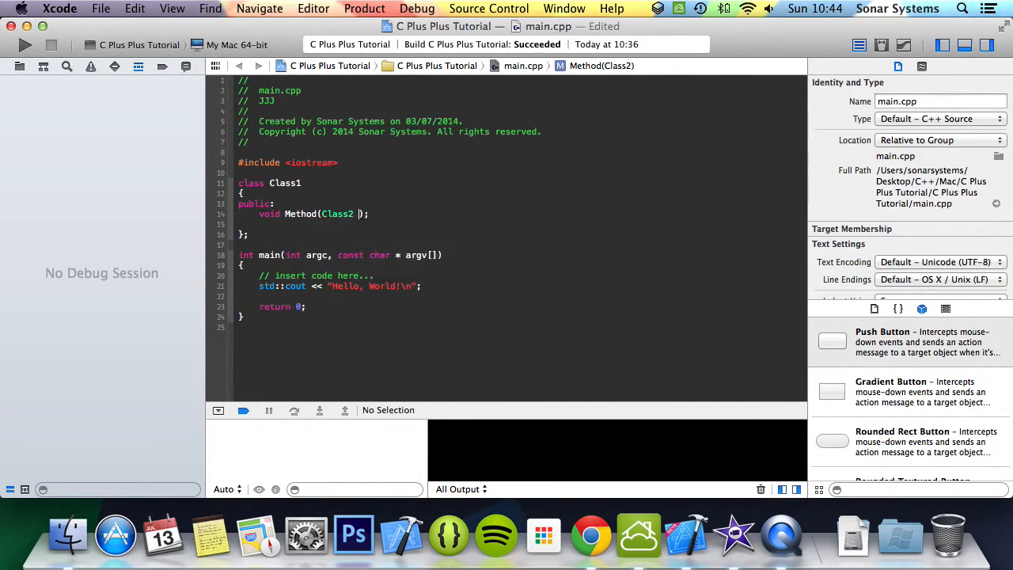
text(cl2)
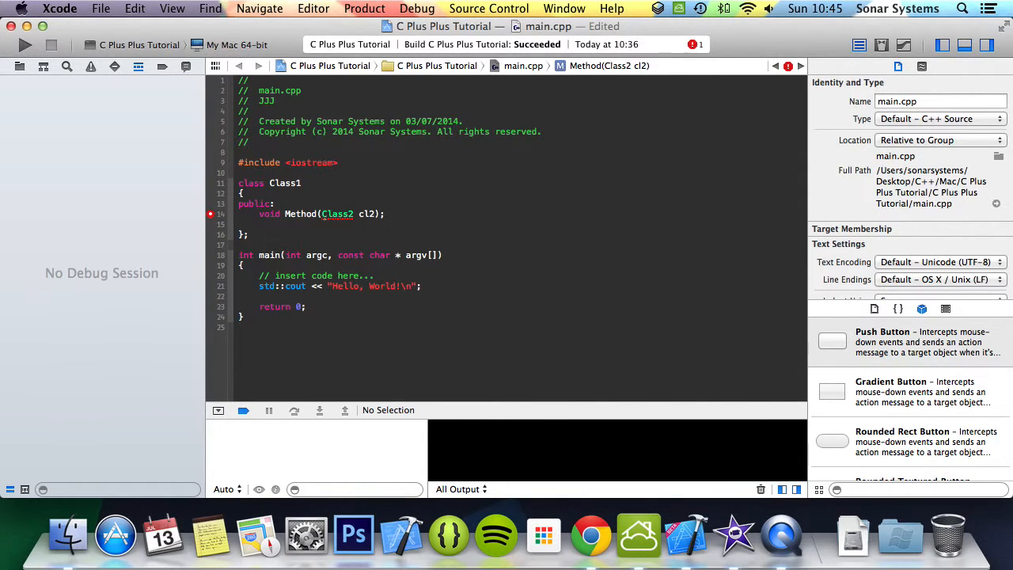
text(int b;)
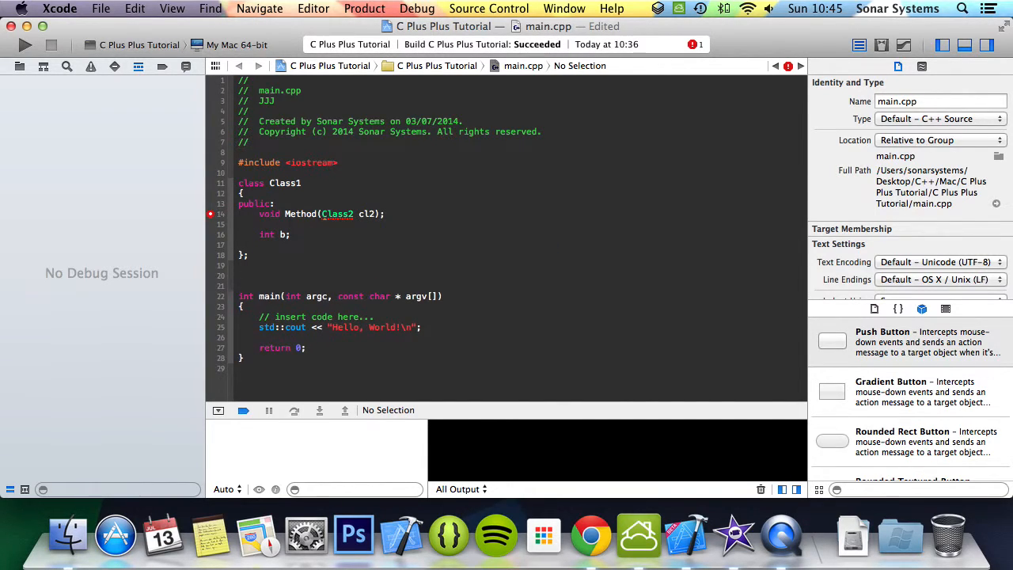
Step: Start class Class2 below Class1 with a public Class2(int temp) constructor
text(class Class2)
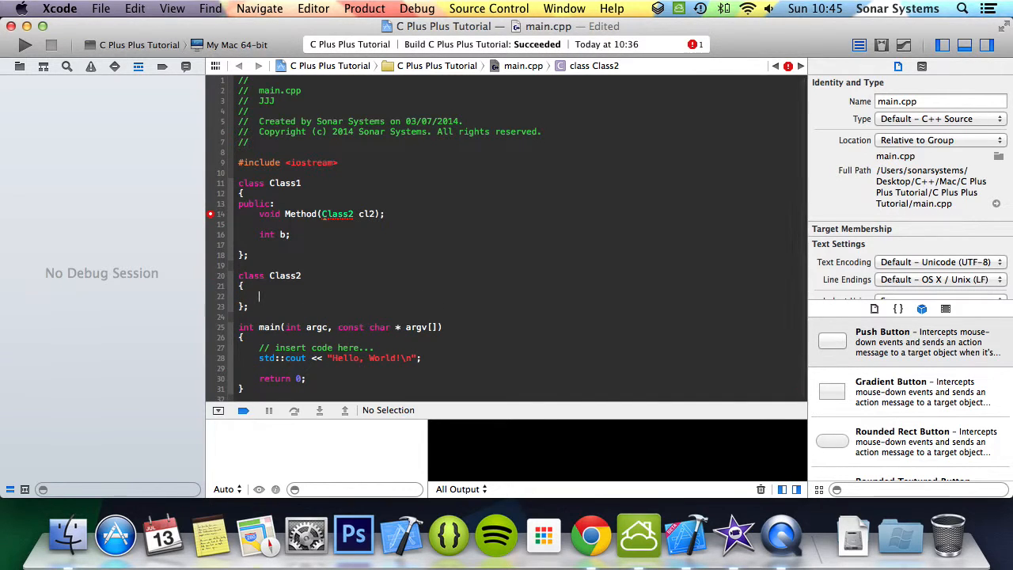
text(public:)
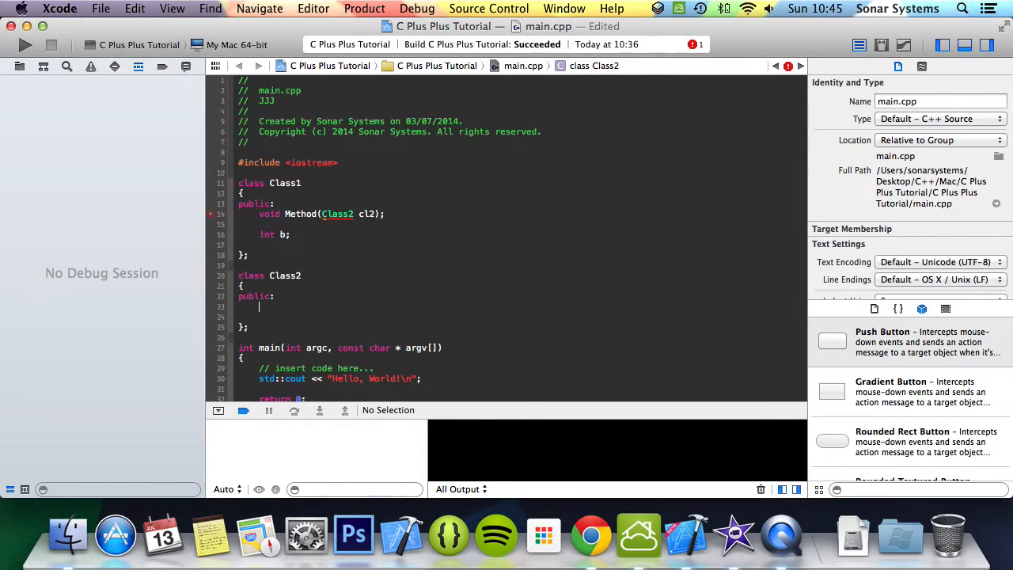
text(Class)
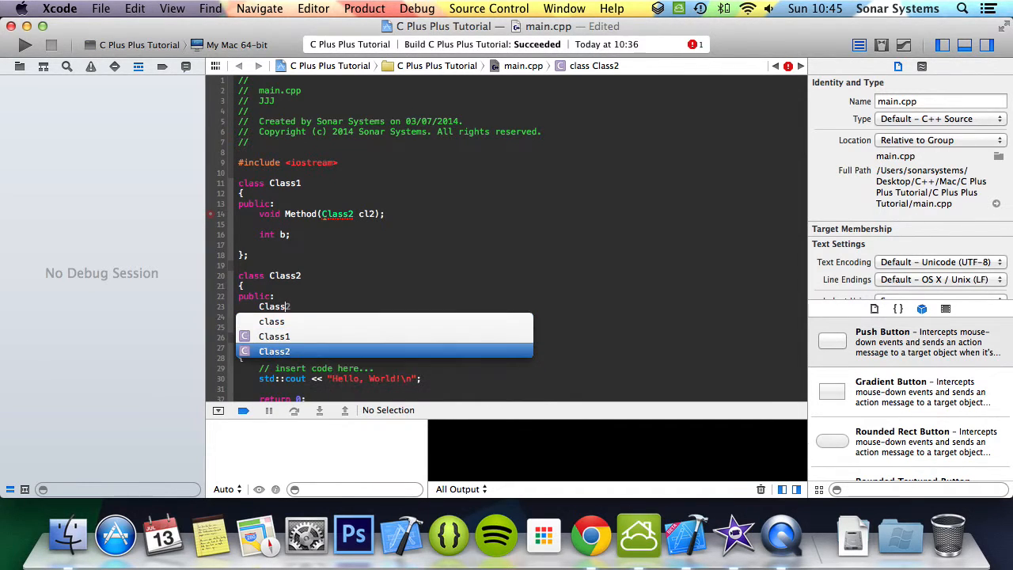
key(return)
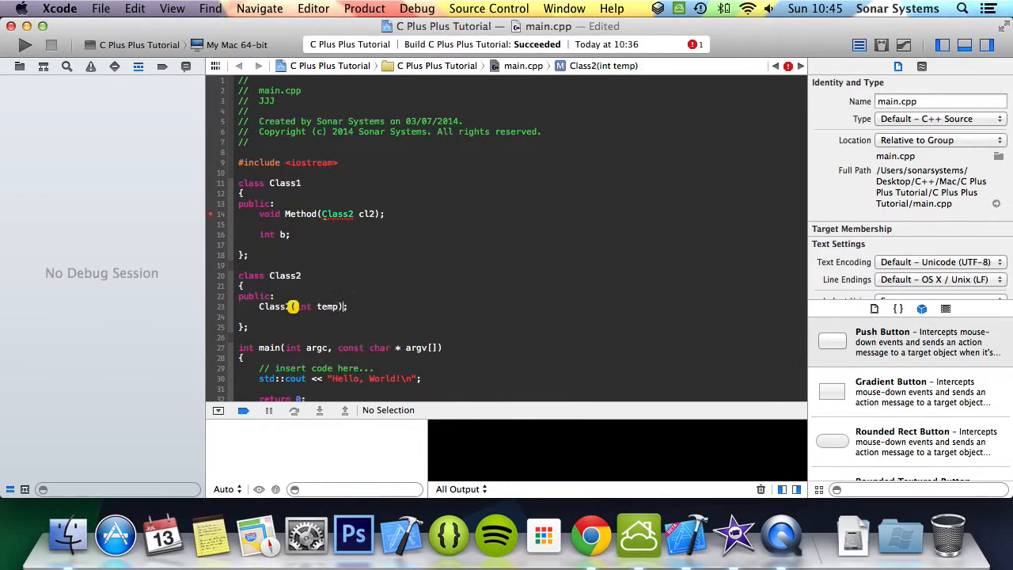
Step: Add friend class Class1, void PrintFunction() and a private int member to Class2
text(friend)
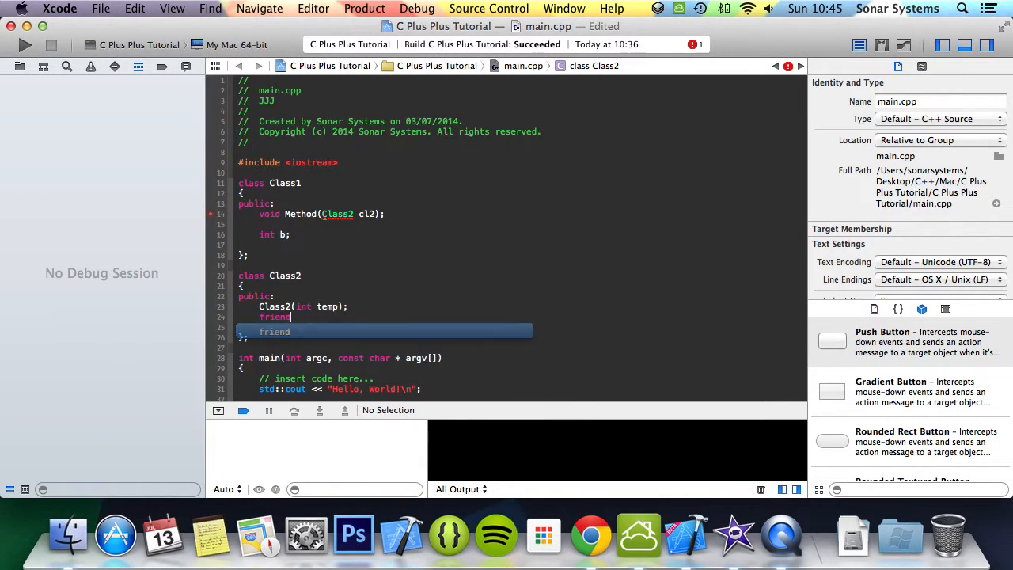
text(class)
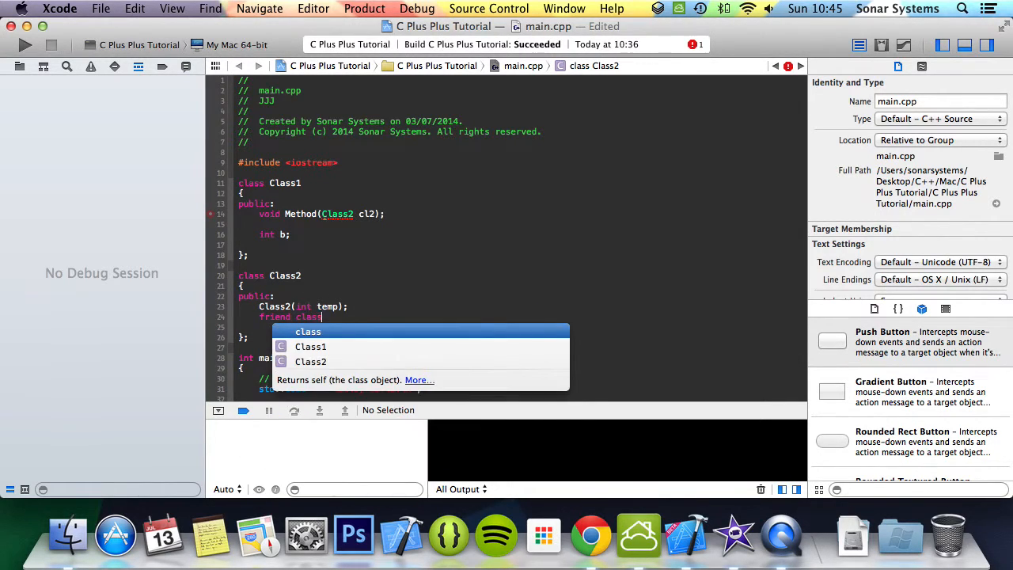
text(Class1;)
click(520, 326)
text(void PrintF)
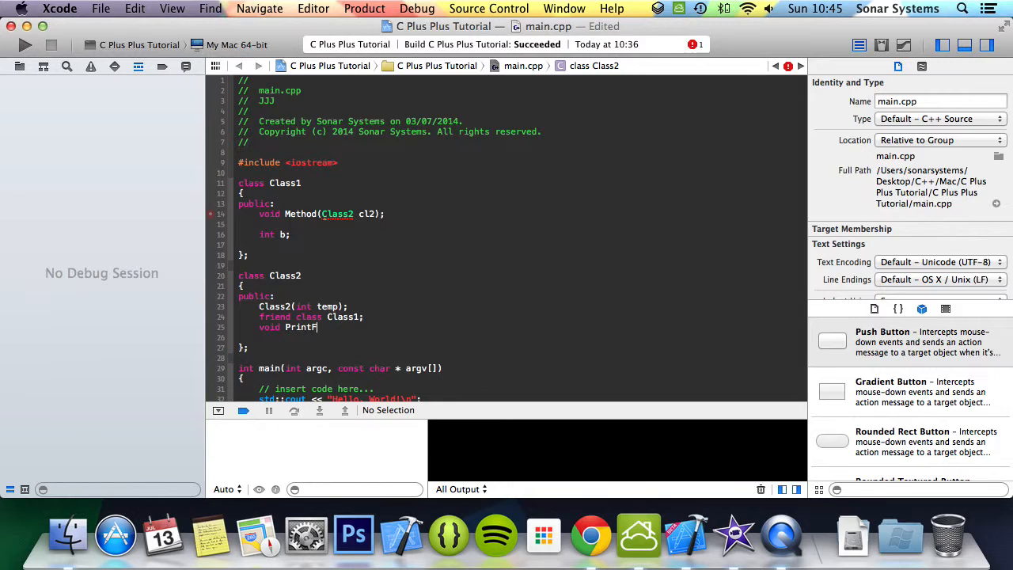
text(unction)
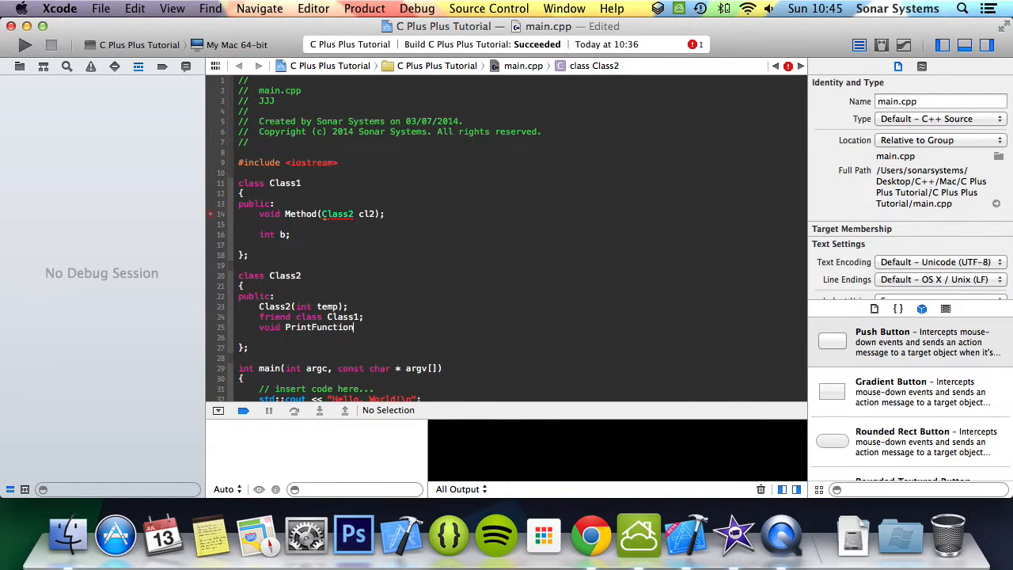
text(private:)
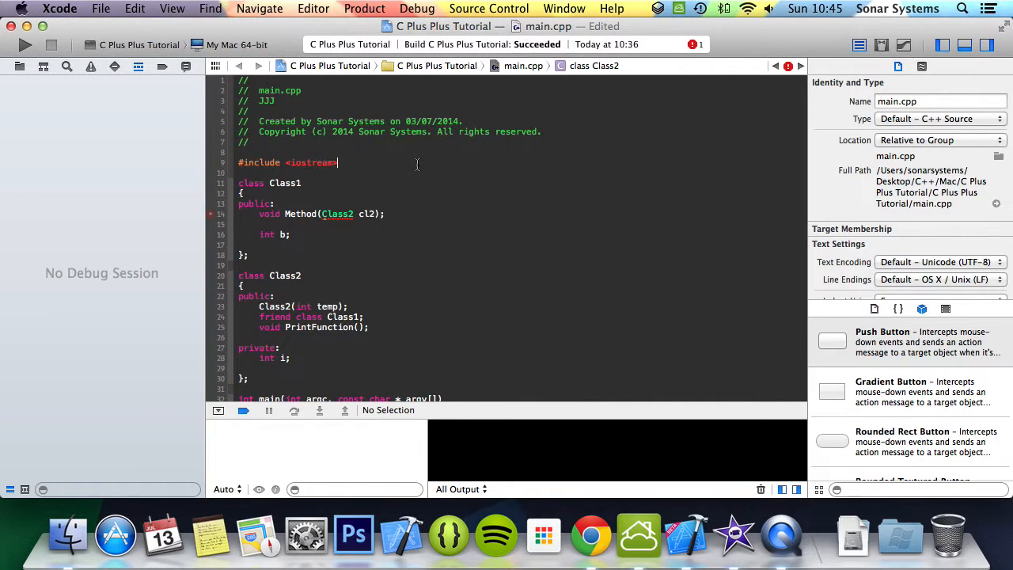
Step: Run the build to surface the 'Unknown type name Class2' error on Method
click(25, 45)
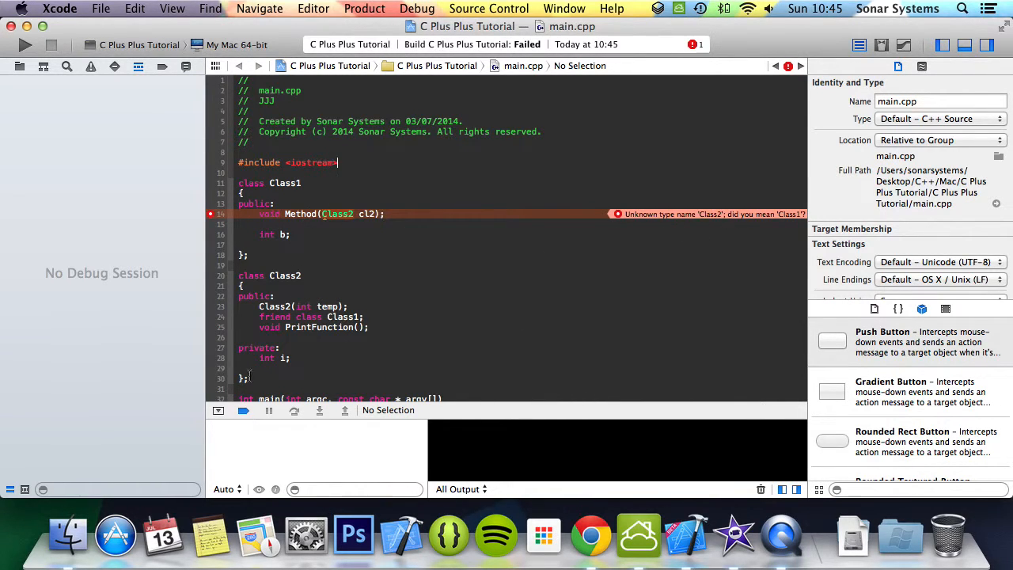
drag(230, 276, 250, 378)
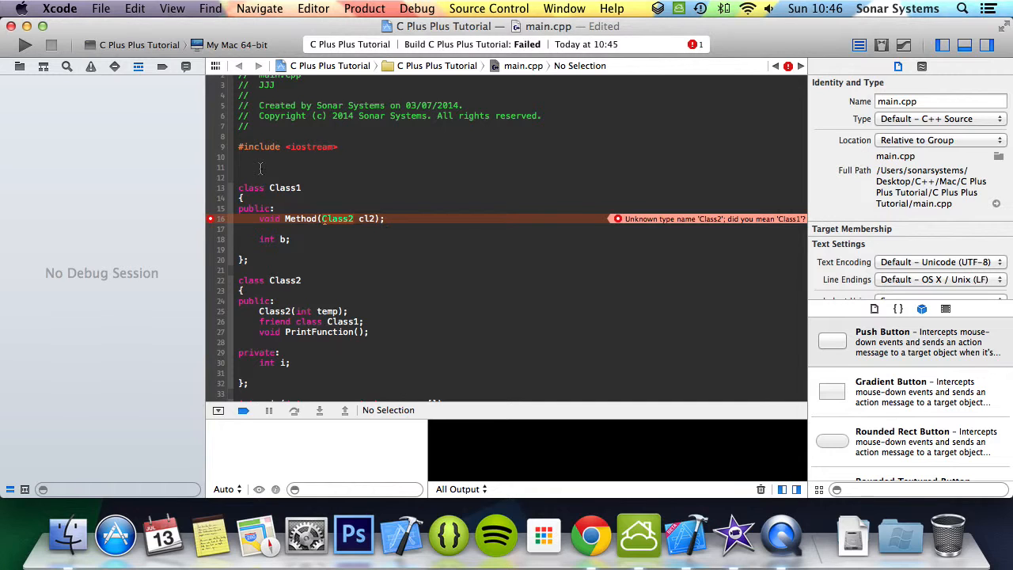
Step: Forward-declare class Class2; under the include and rerun, printing Hello, World! with exit code 0
text(class)
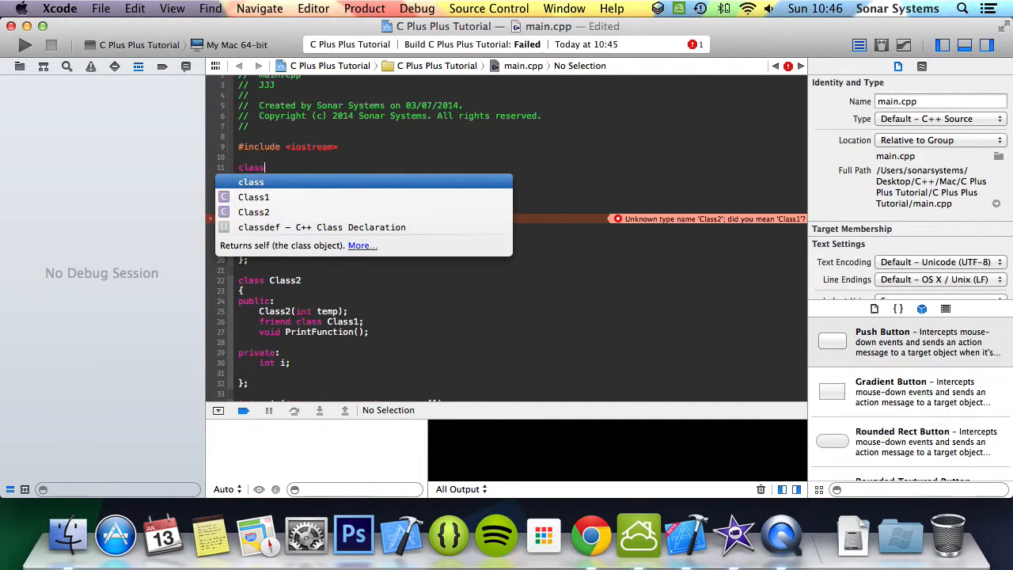
text(Class2;)
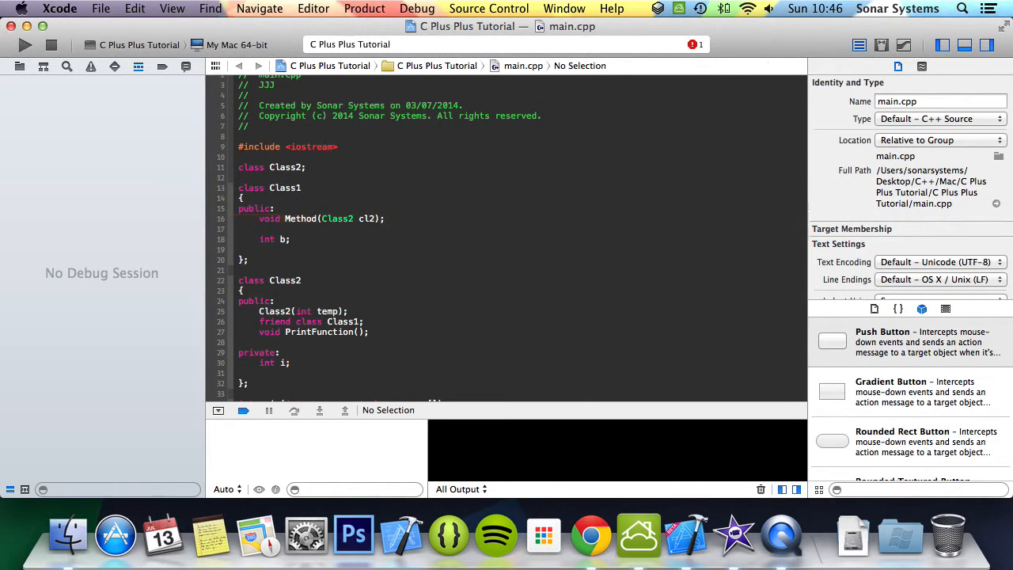
click(25, 44)
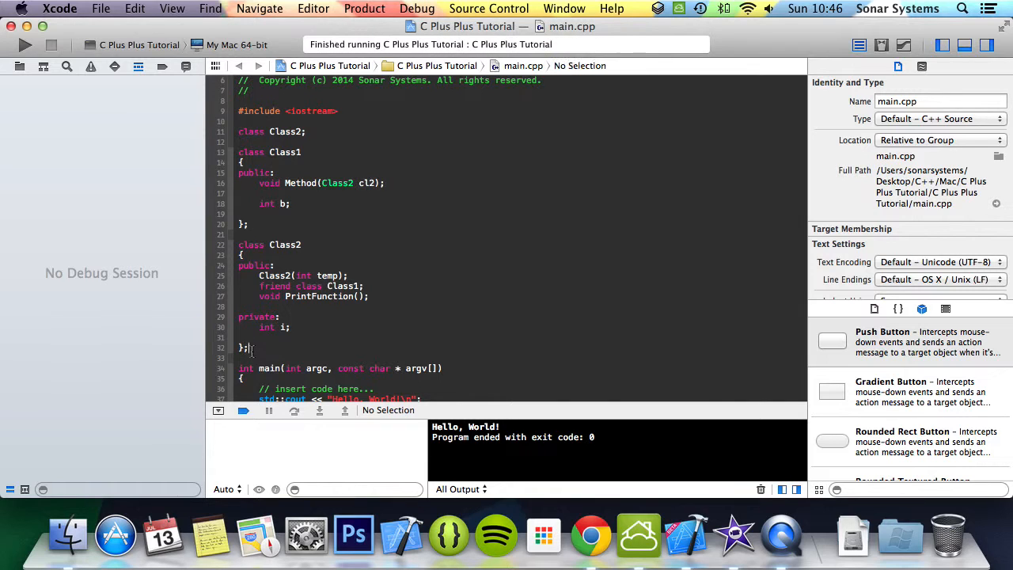
Step: Define the Class2::Class2(int temp) constructor assigning i = temp
text(class2::Class2)
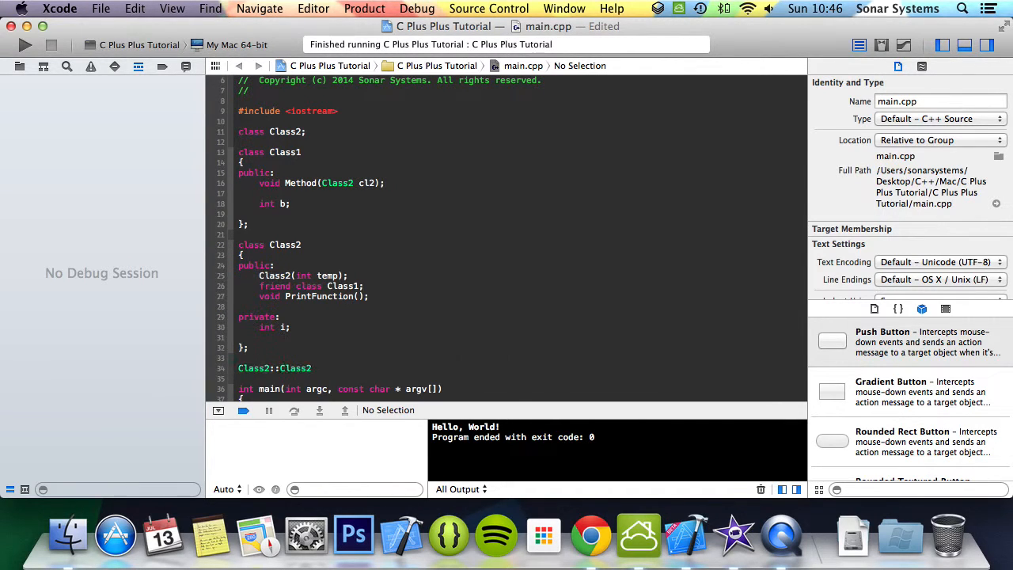
text(())
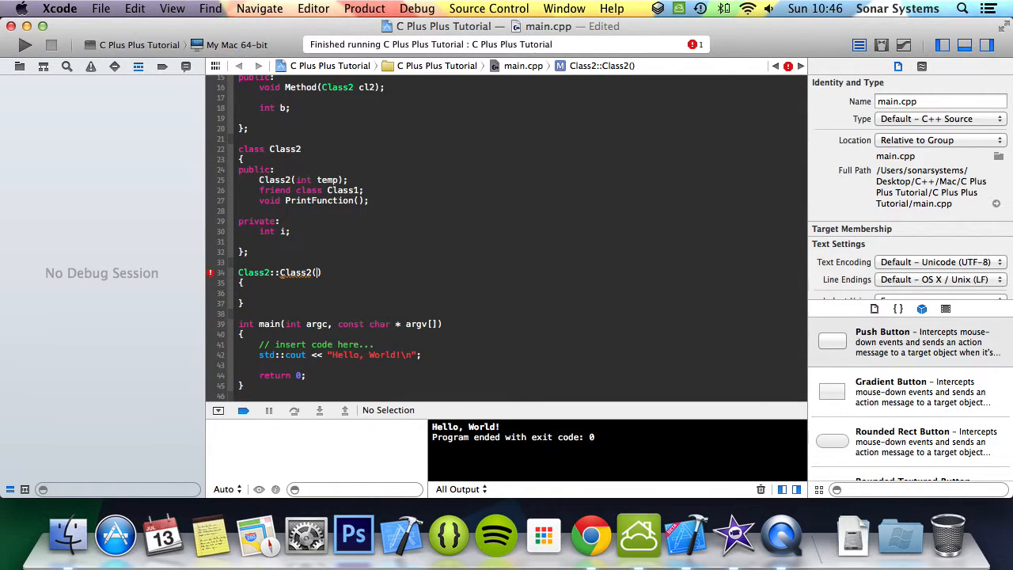
text(int temp)
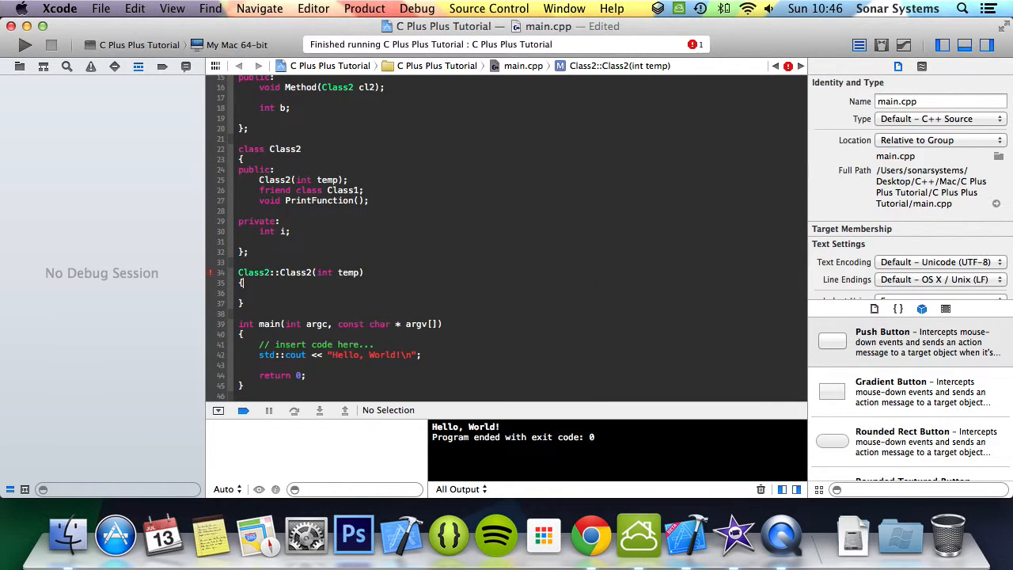
text(i = temp;)
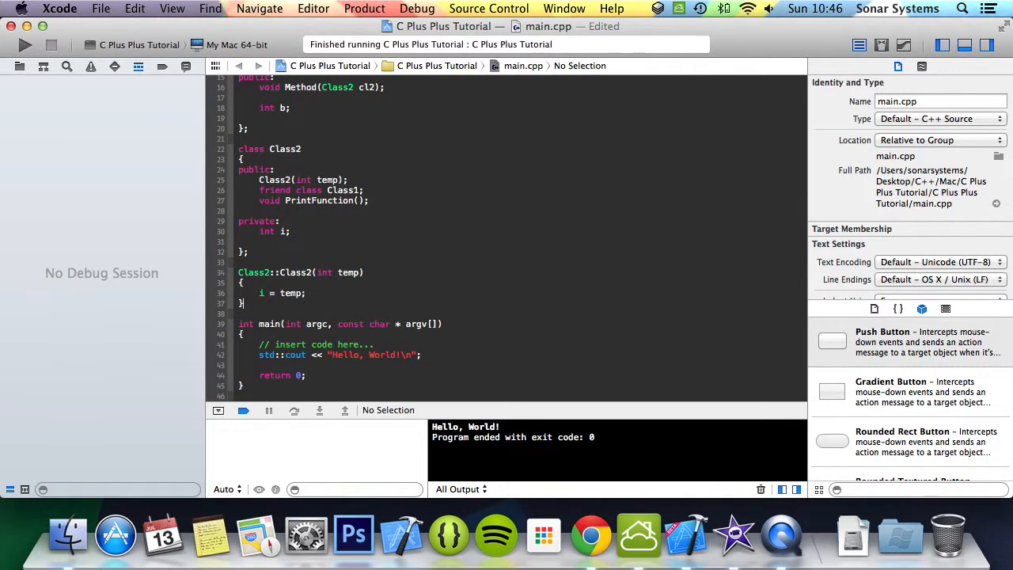
Step: Define void Class1::Method(Class2 cl2) assigning b = cl2.i
text(void)
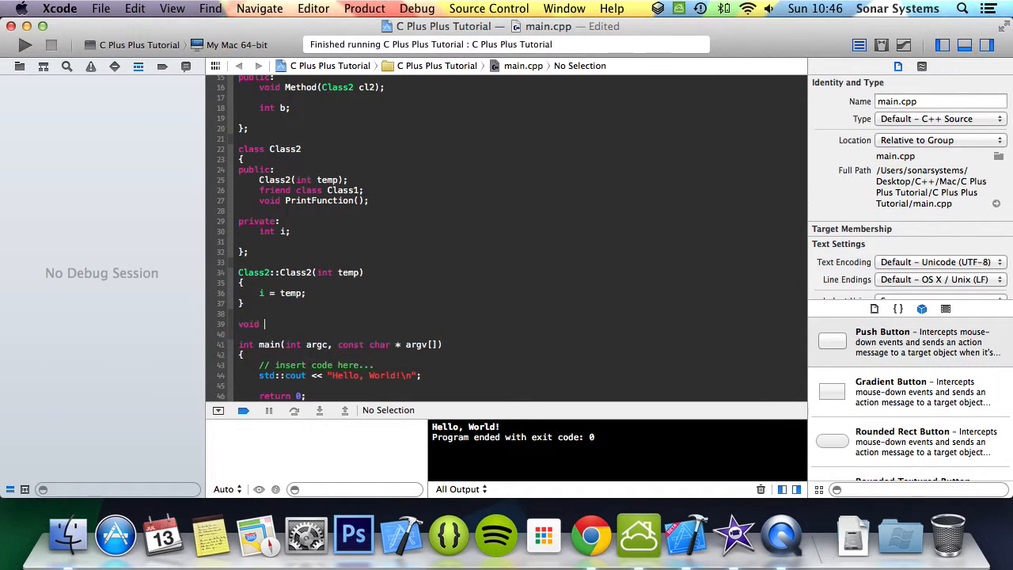
text(Class1::Method(Class2 cl2)
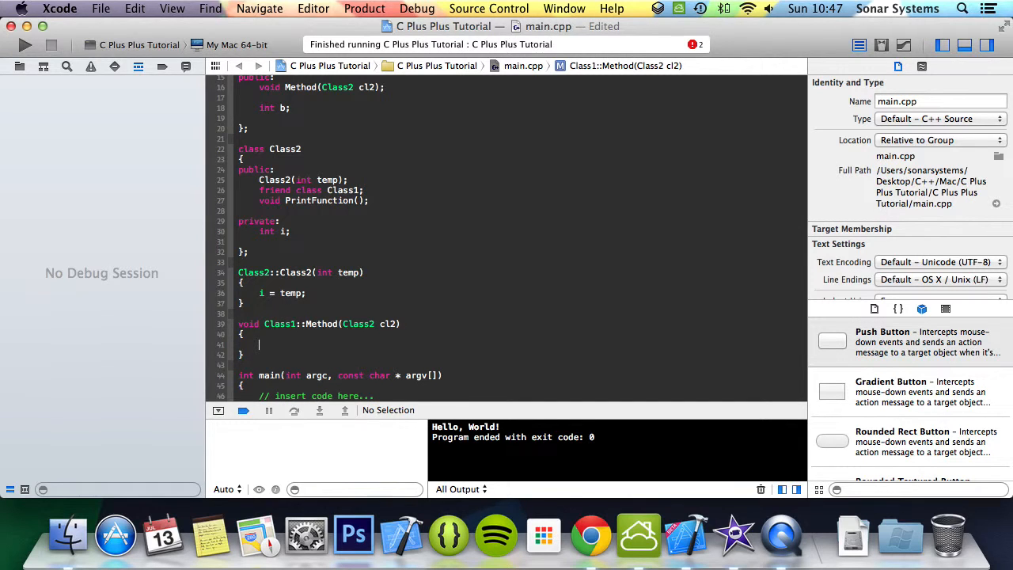
text(b = class)
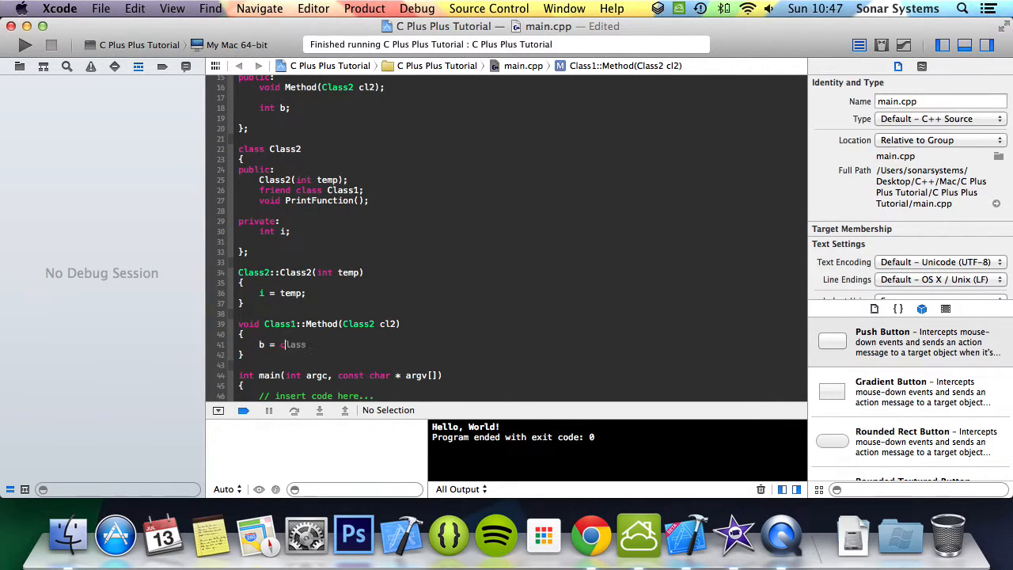
text(cl2.i)
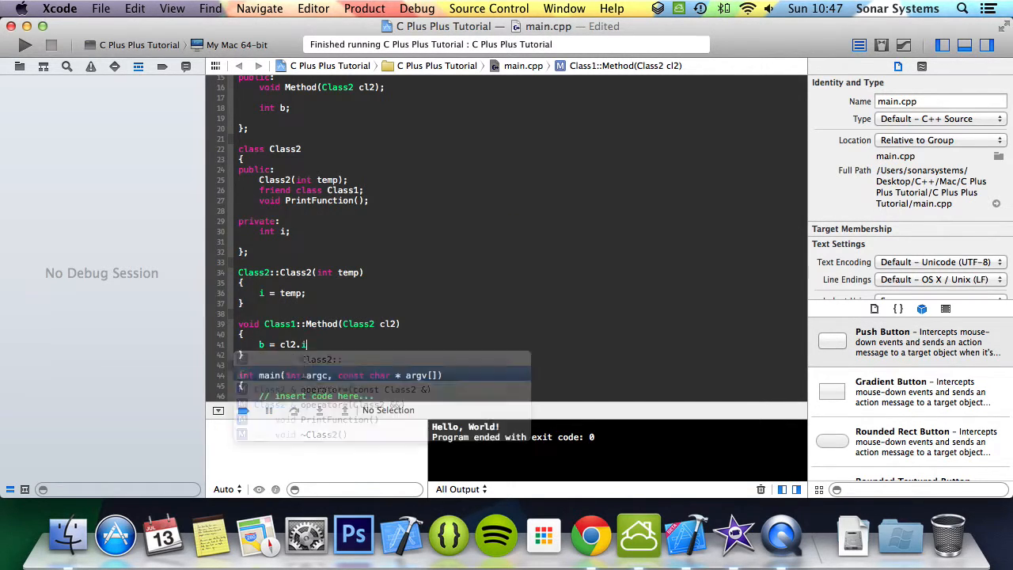
text(;)
text(void Cl)
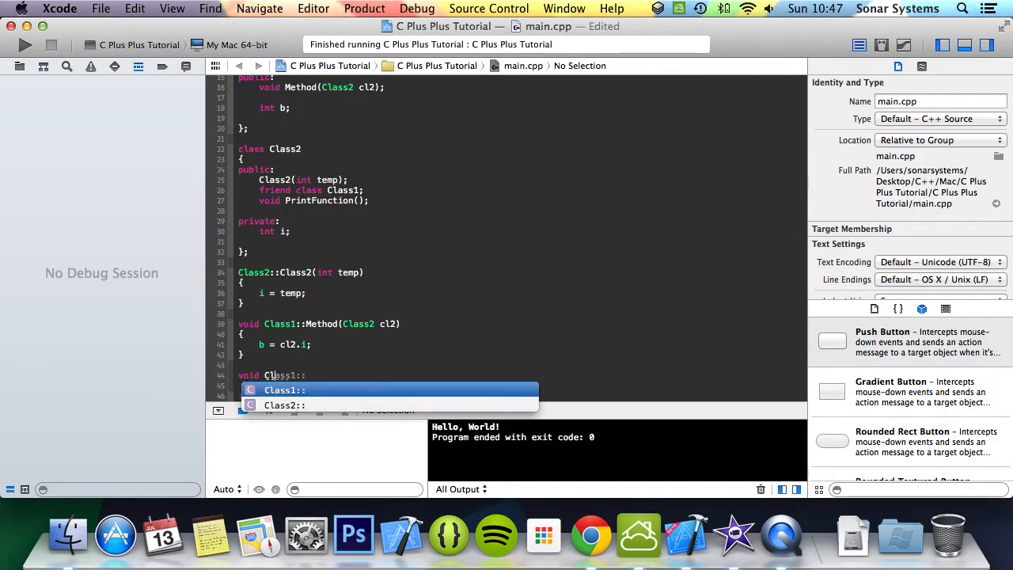
Step: Start an empty void Class2::PrintFunction() definition via autocomplete
click(283, 405)
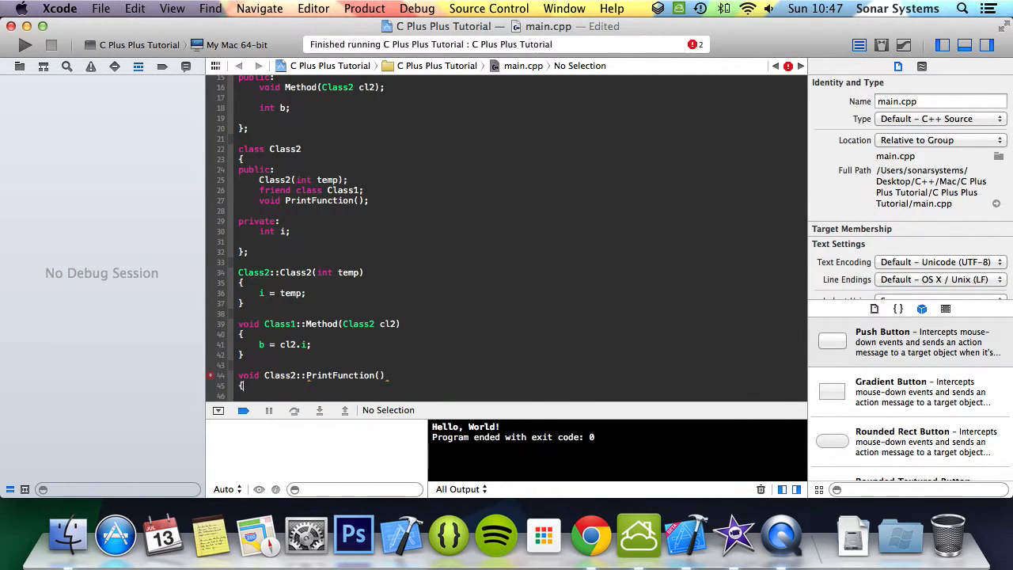
scroll(down, 3)
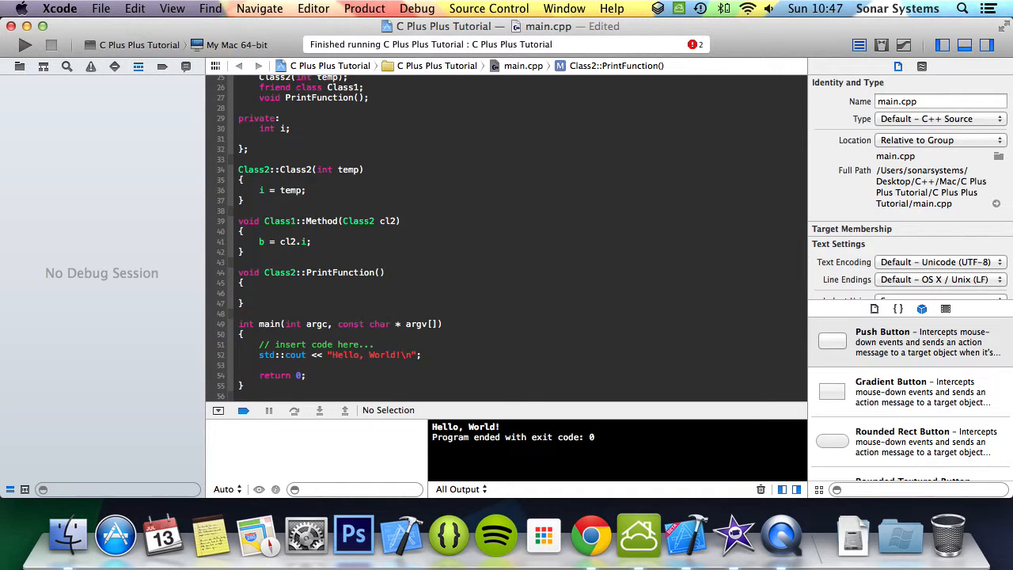
Step: Write std::cout << i << std::endl; inside Class2::PrintFunction
text(std::cout << i << std::endl;)
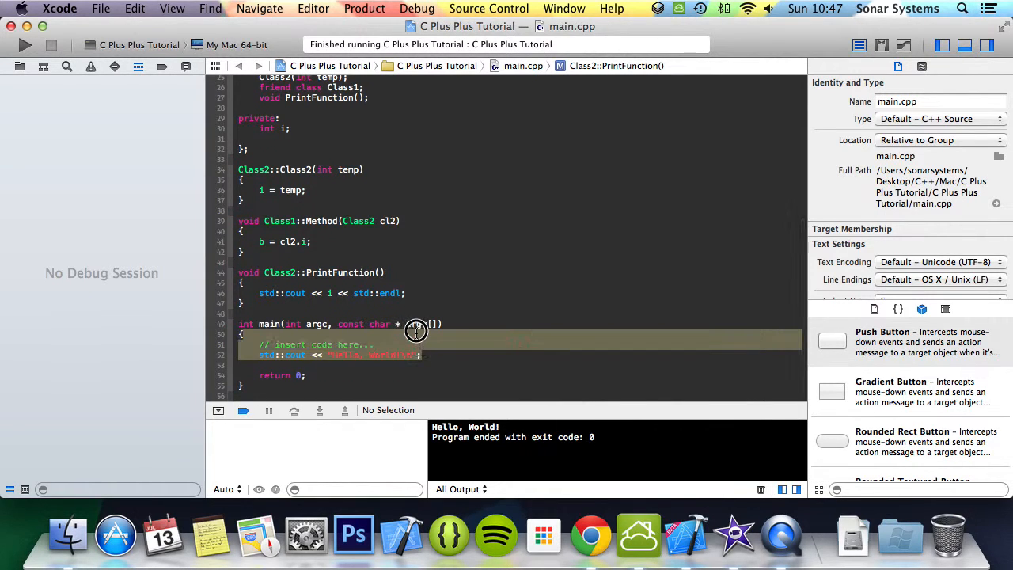
Step: Replace main's Hello World lines with Class1 obj and Class2 obj2(3)
key(delete)
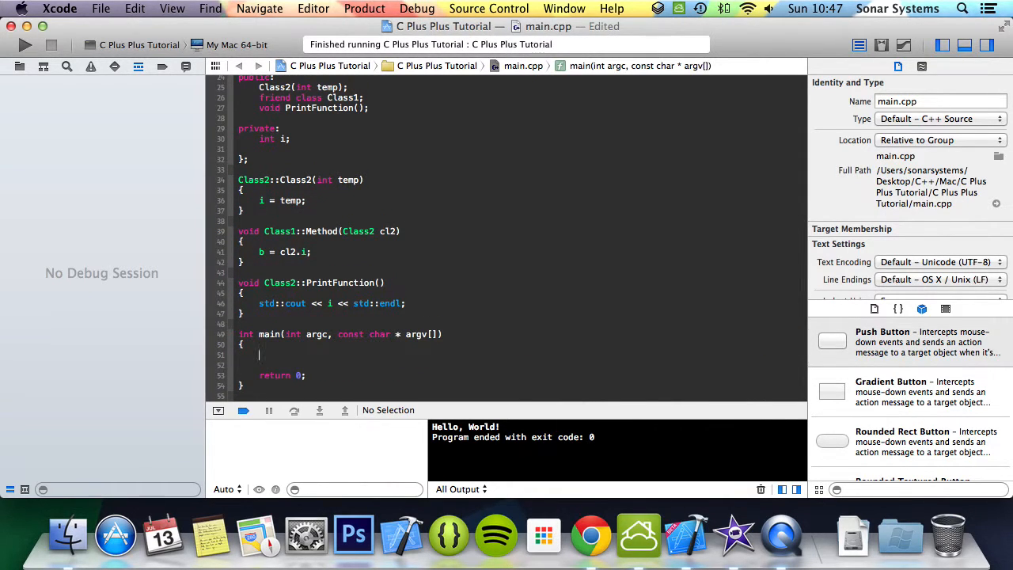
text(Class 1)
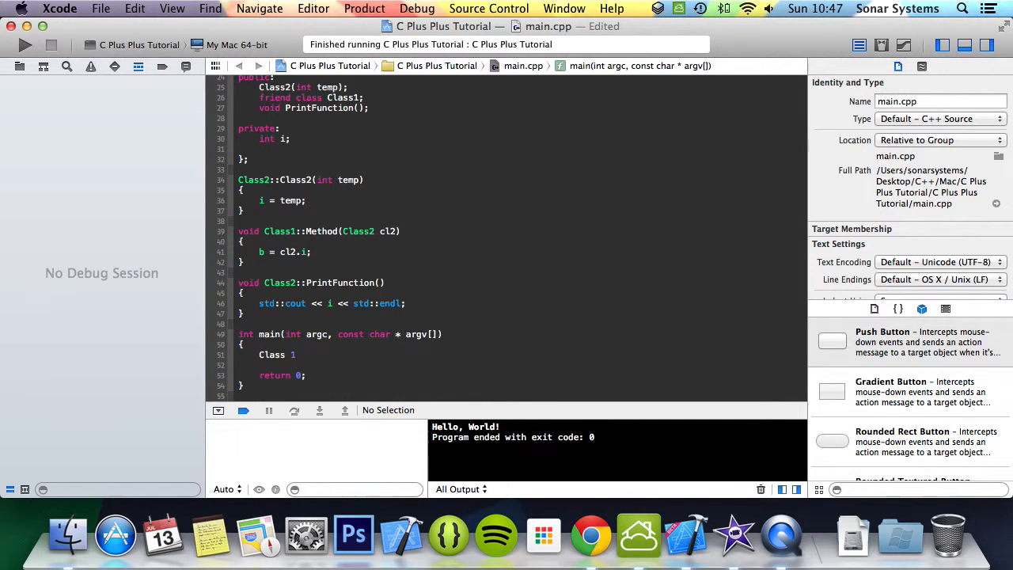
text(Class)
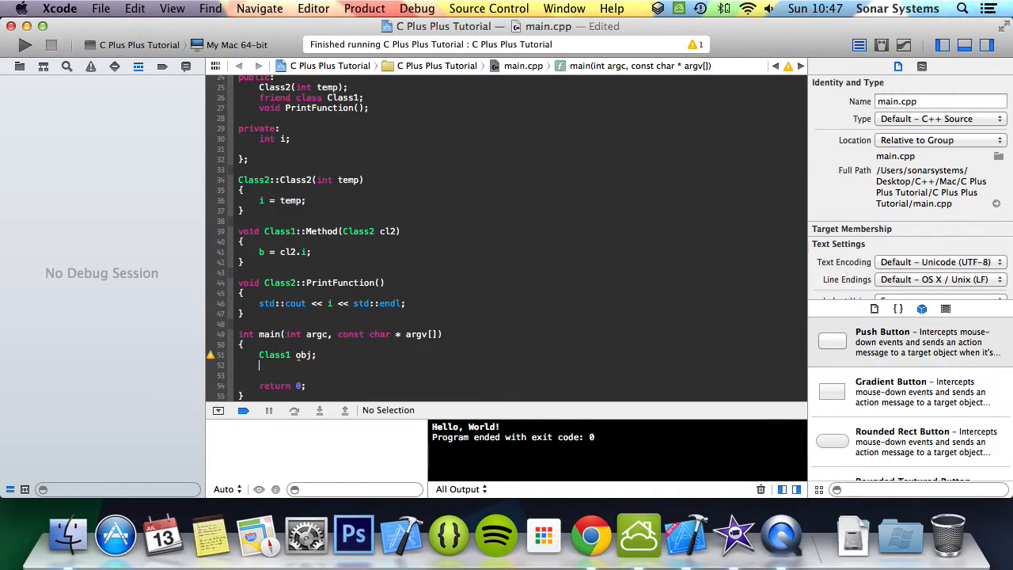
text(Class2 obj2(3);)
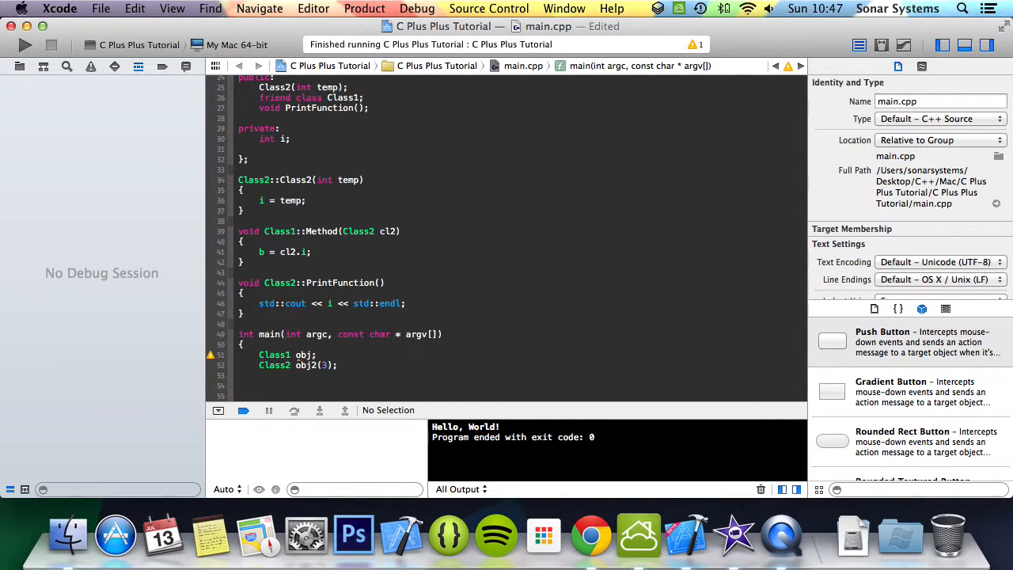
Step: Call obj.Method(obj2) and obj2.PrintFunction() in main
text(obj)
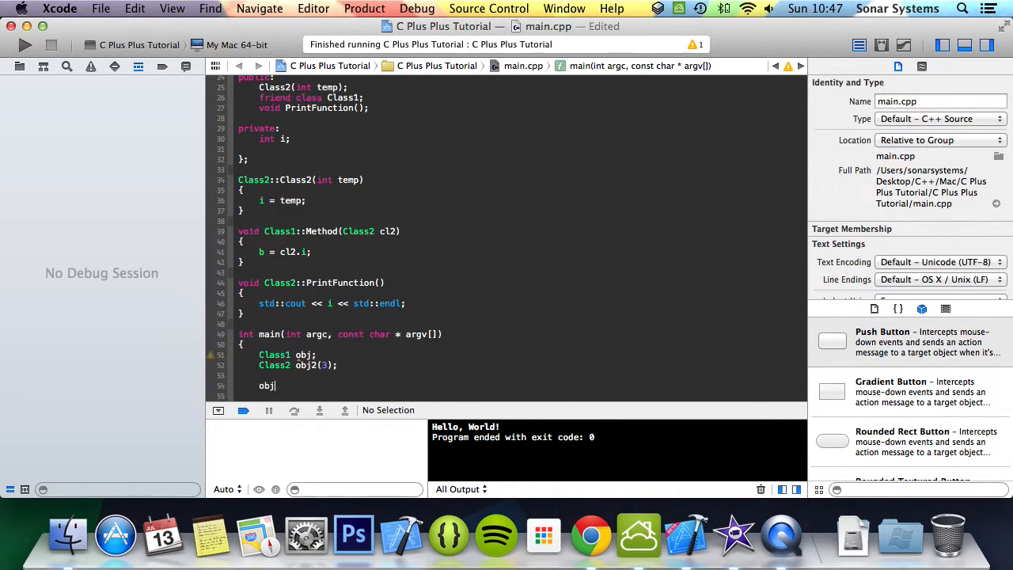
text(.Method(obj2);)
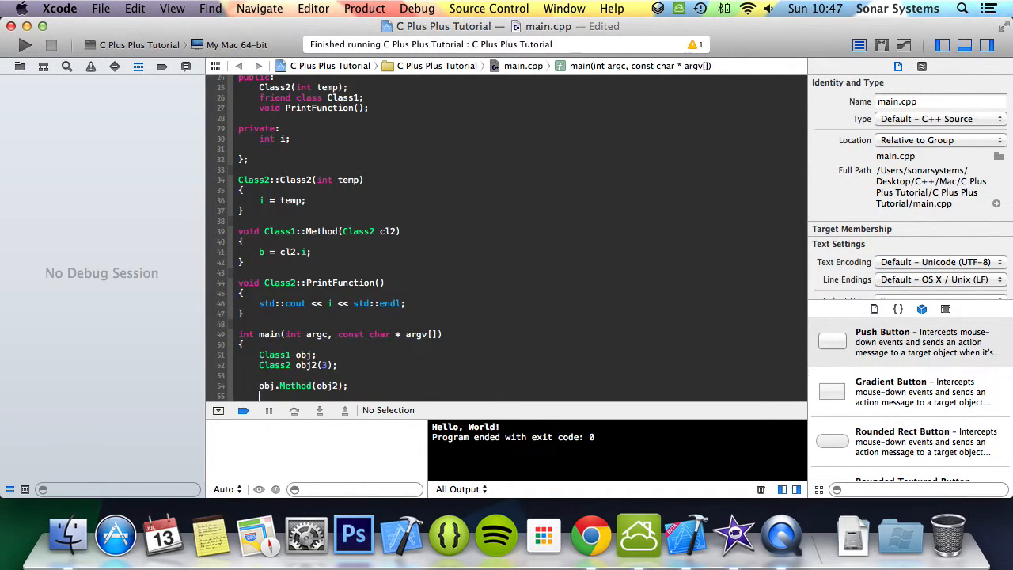
text(obj2.PrintFunction();)
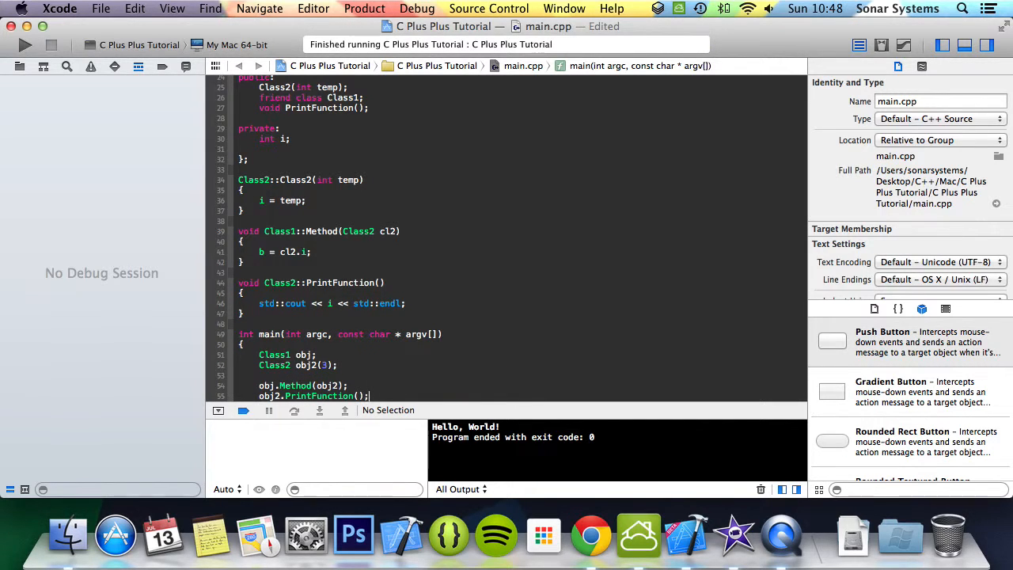
Step: Run the program so the console prints 3 with exit code 0, then review the class code
click(25, 44)
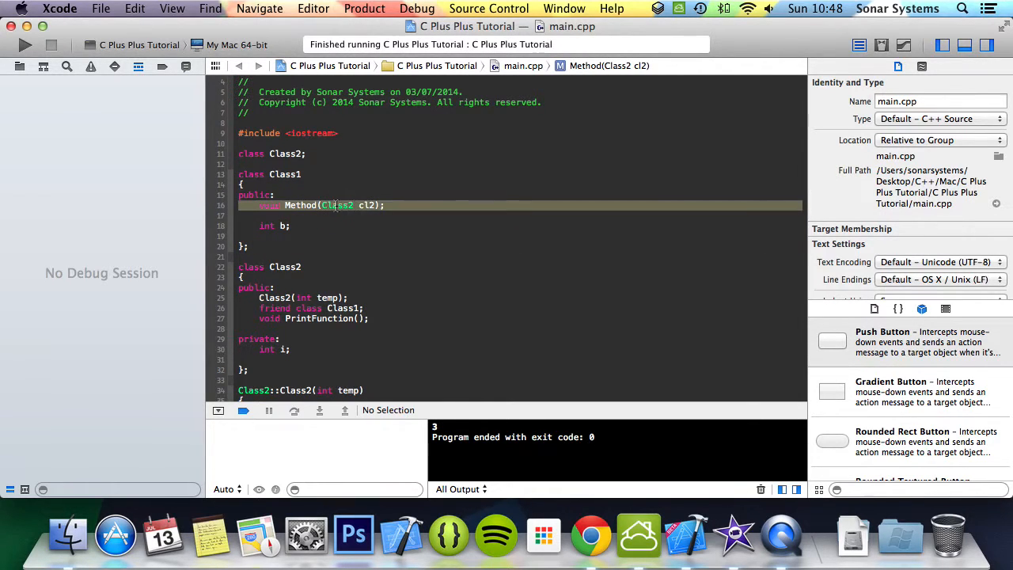
click(316, 225)
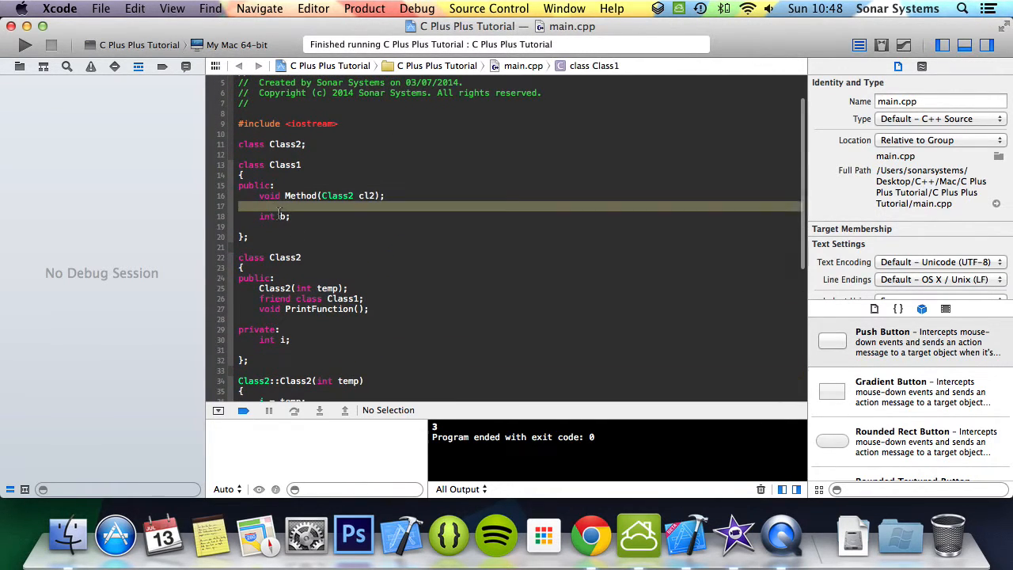
scroll(down, 3)
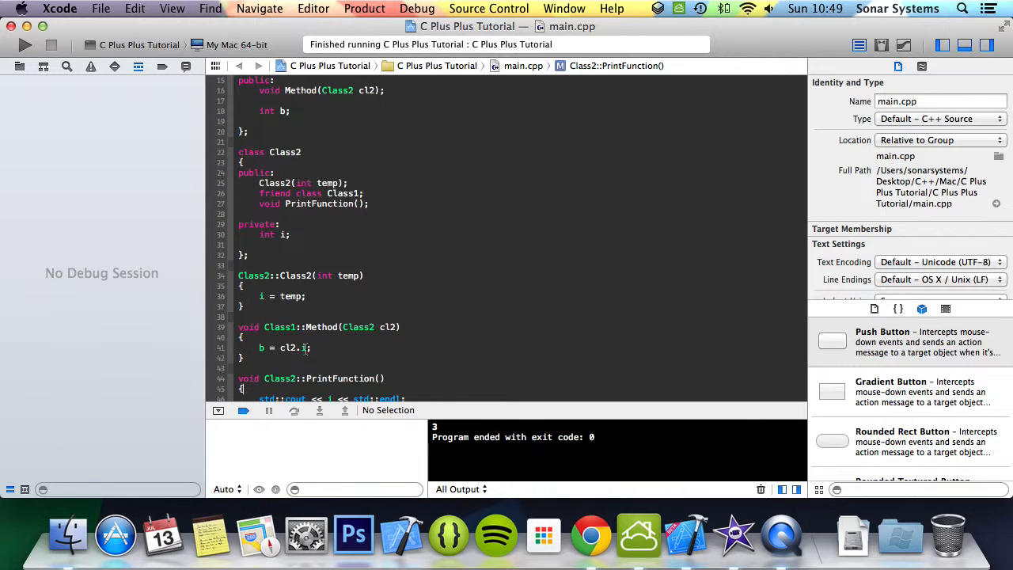
Step: Comment out friend class Class1; in Class2 and rebuild to show Build Failed
click(303, 348)
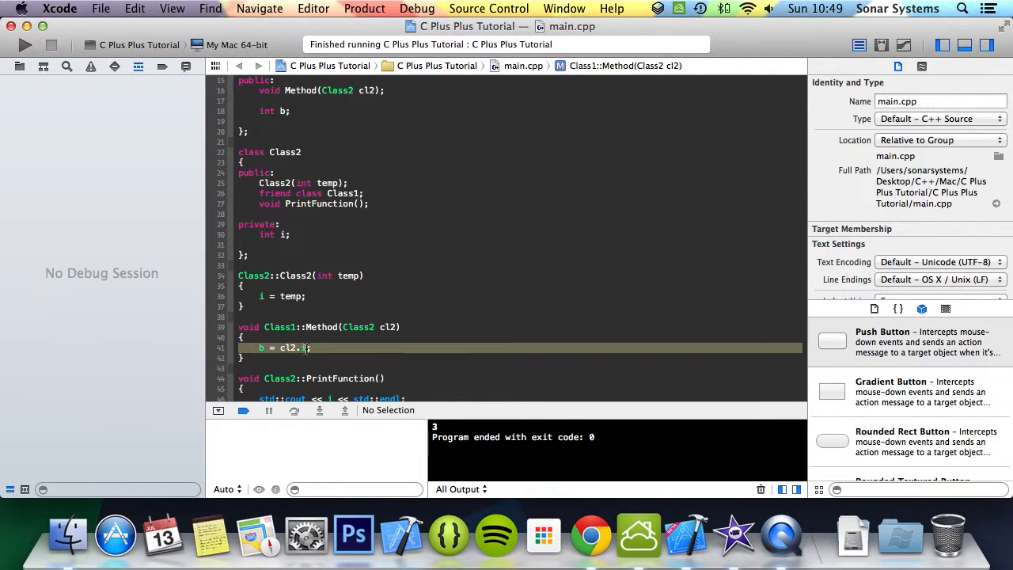
scroll(down, 3)
text(//)
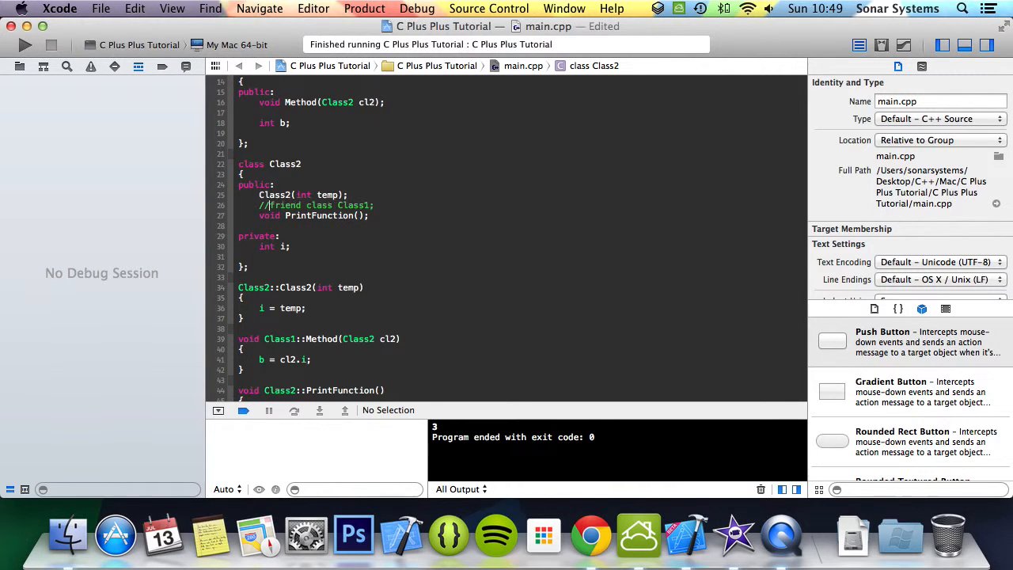
click(25, 45)
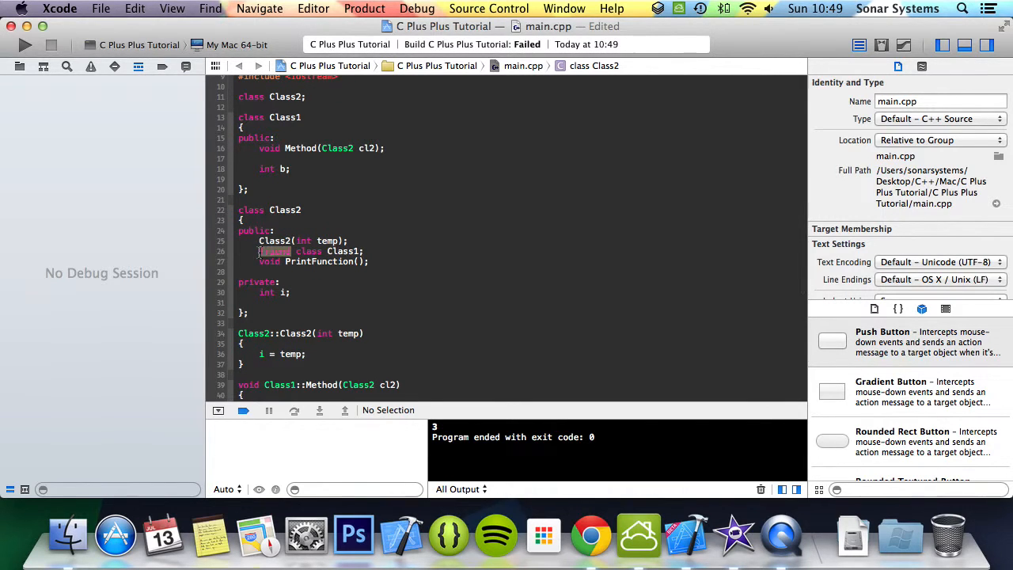
drag(259, 250, 285, 291)
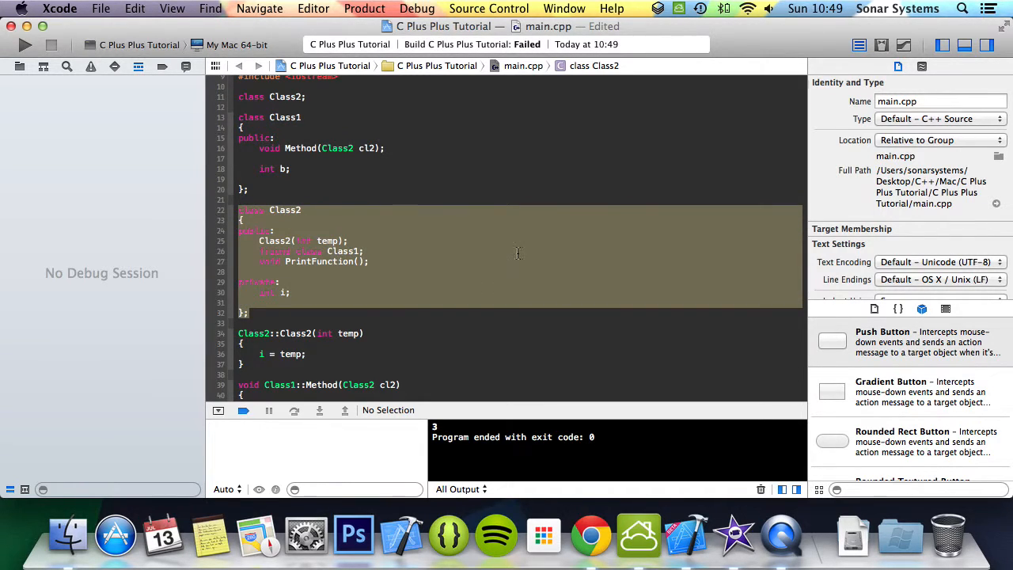
scroll(down, 3)
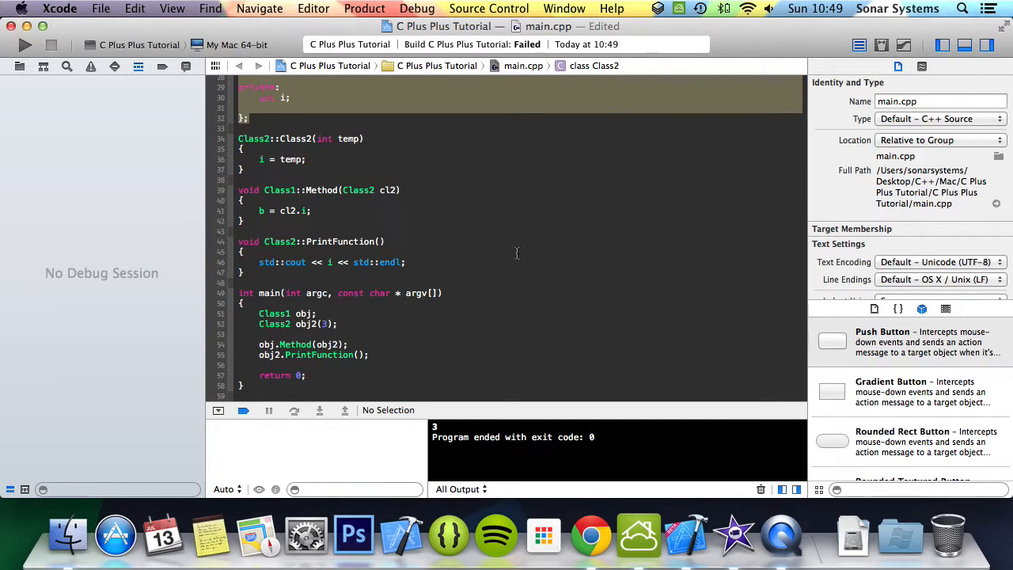